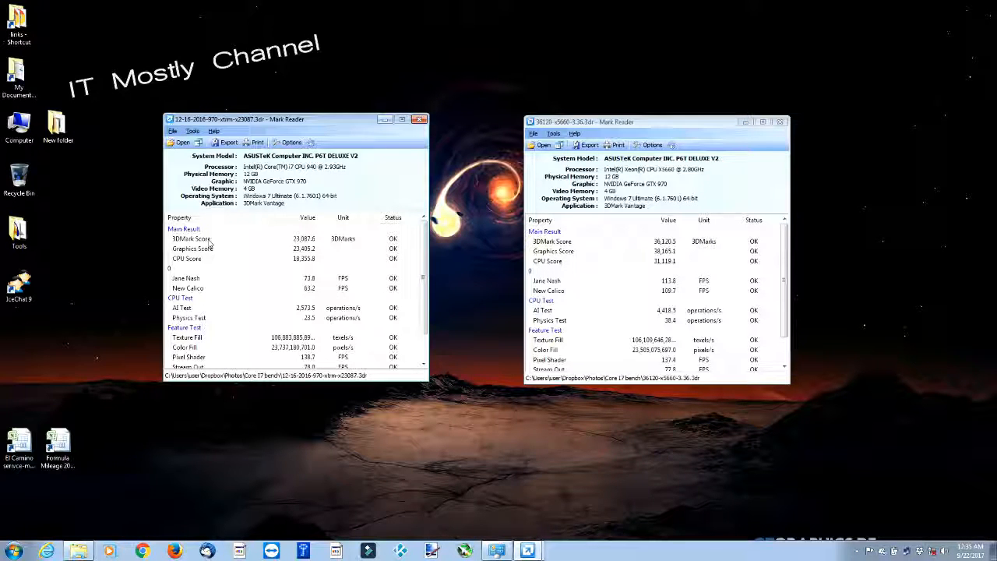
click(190, 238)
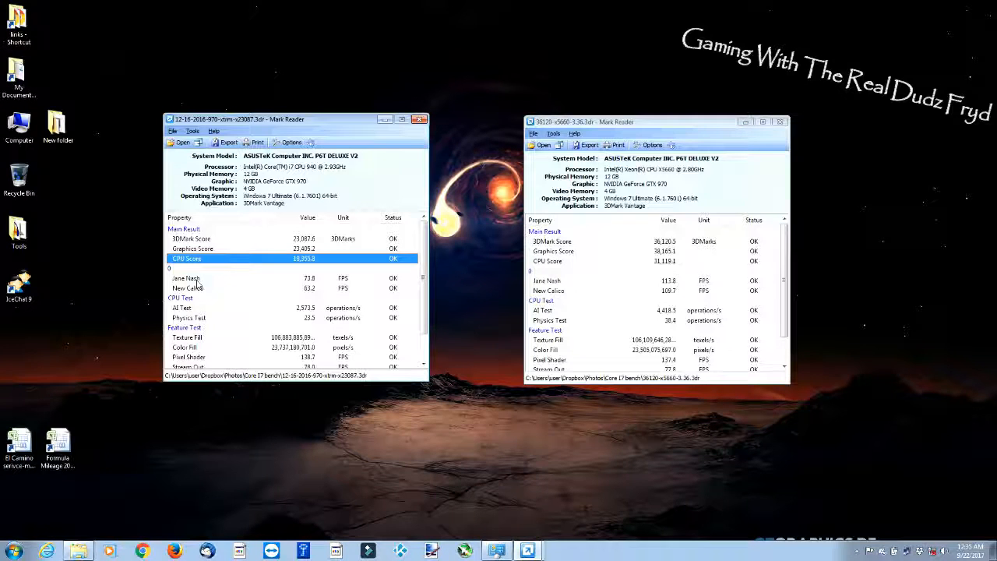
click(233, 277)
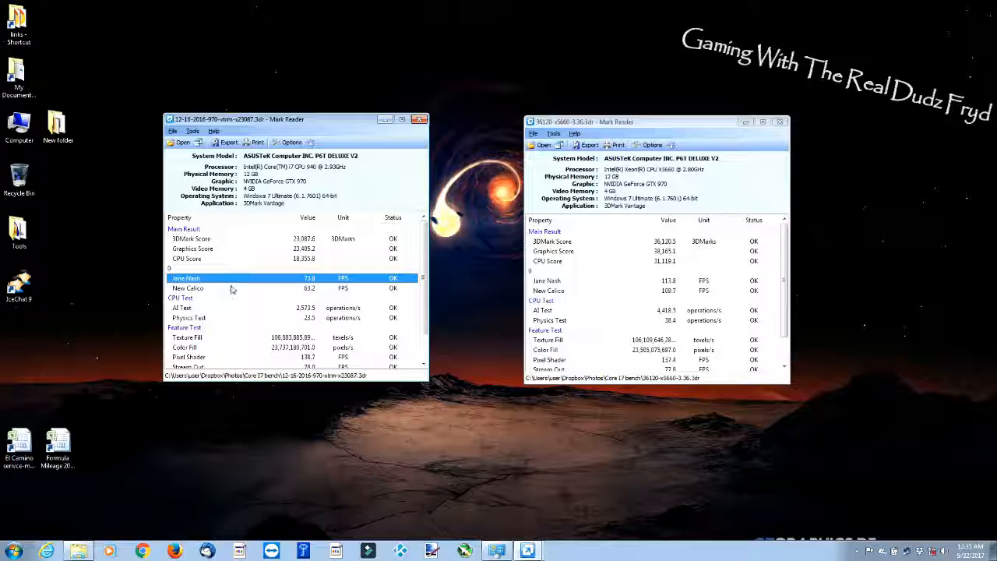
click(187, 288)
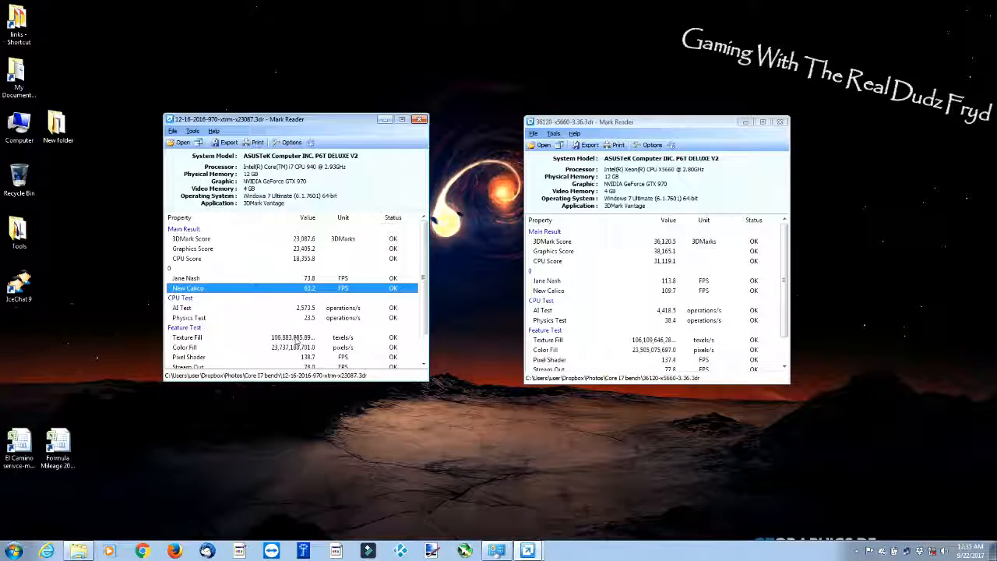
scroll(down, 3)
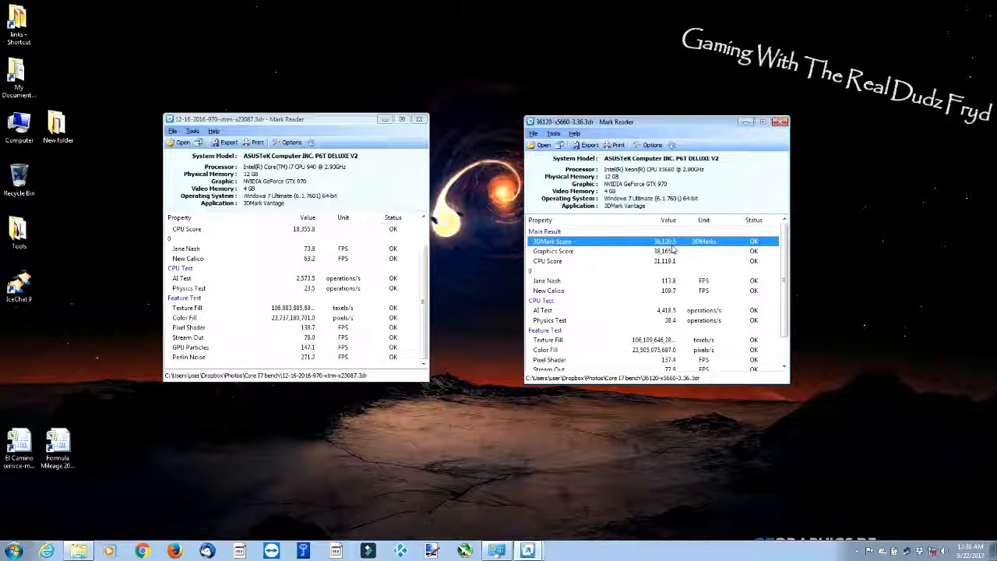
mouse_move(328, 249)
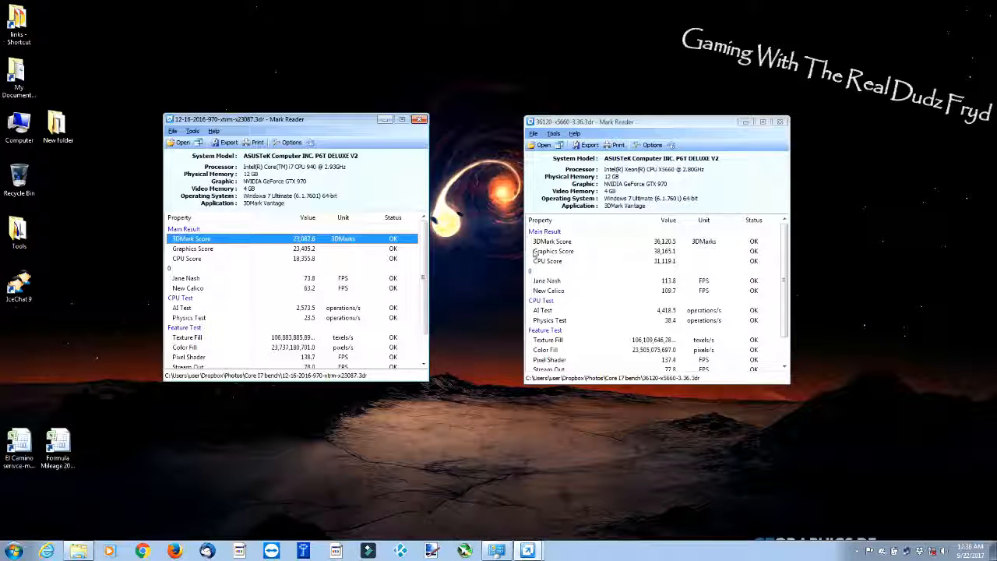
click(553, 251)
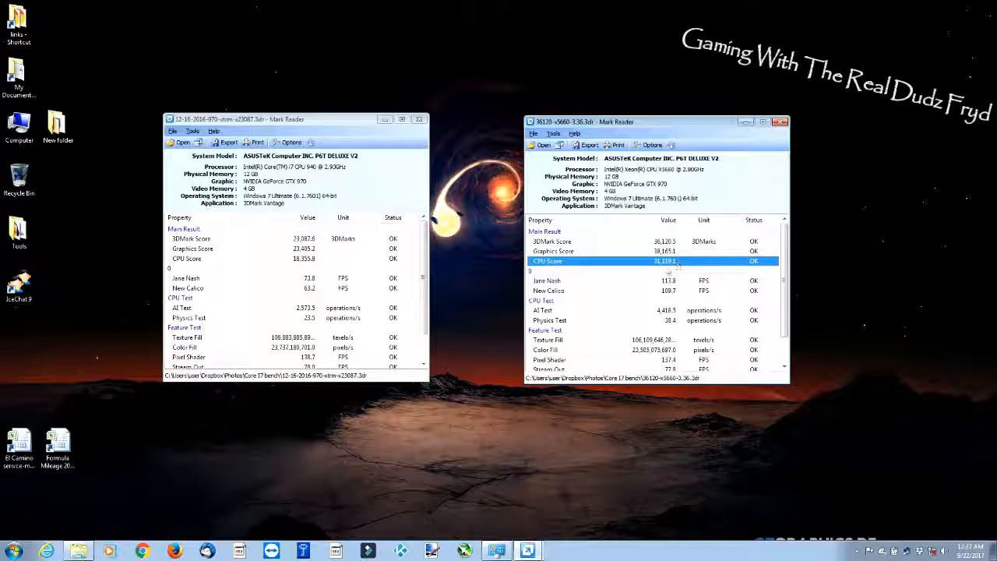
click(546, 280)
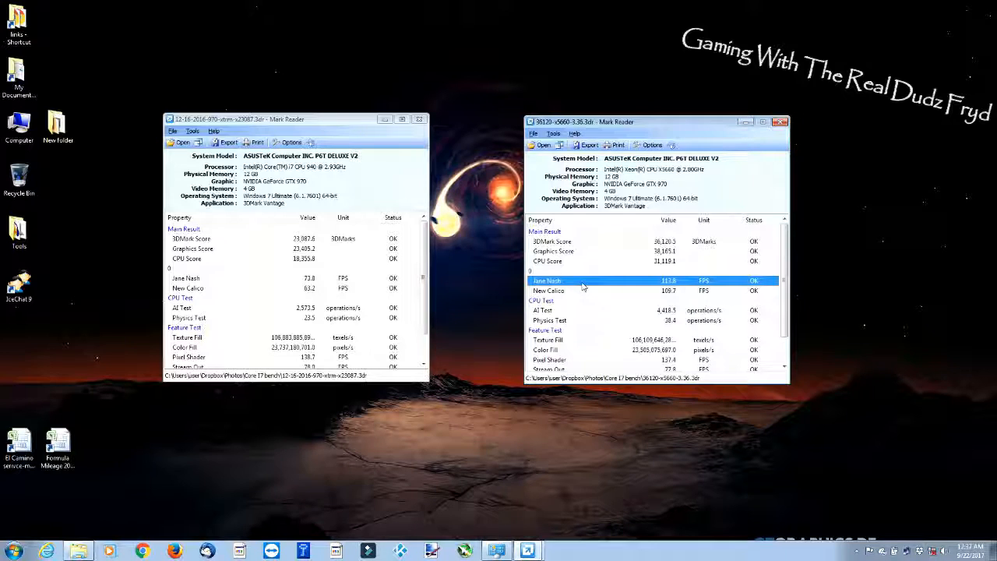
mouse_move(221, 291)
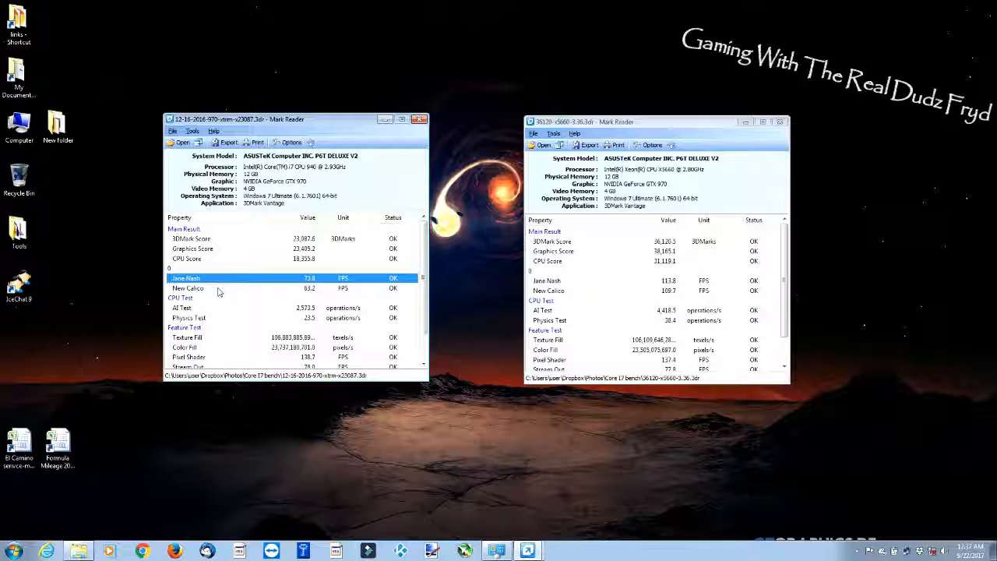
click(189, 288)
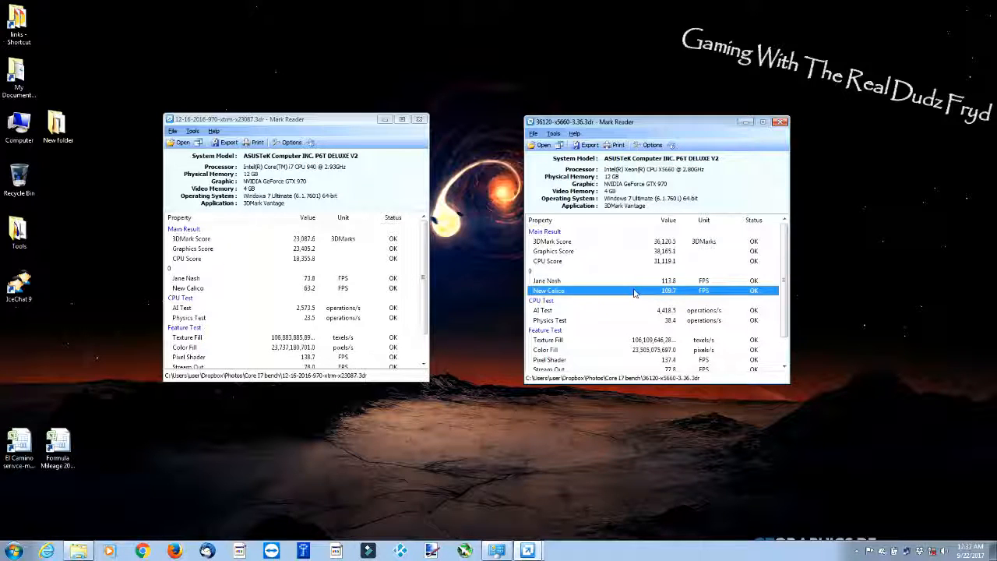
click(181, 309)
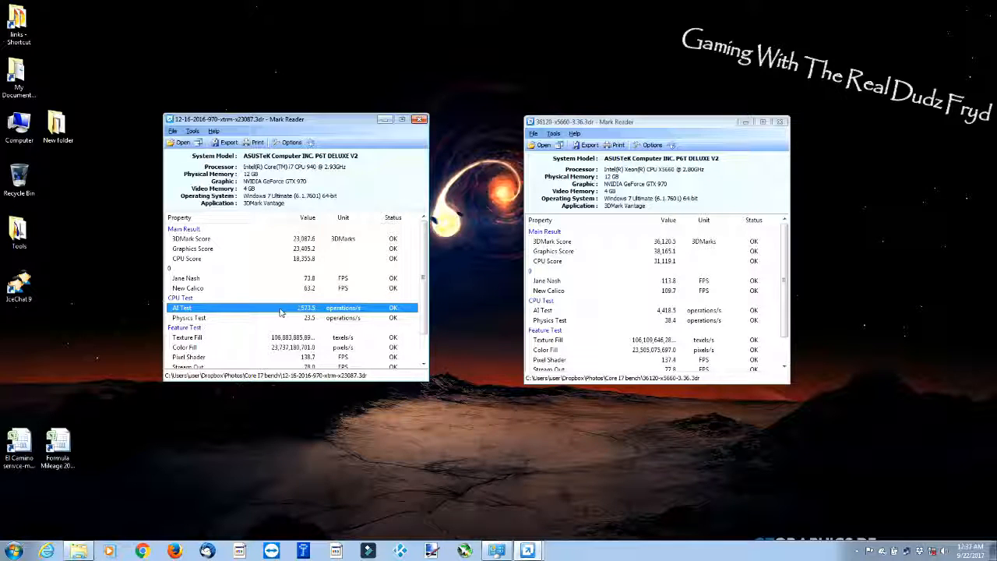
click(584, 310)
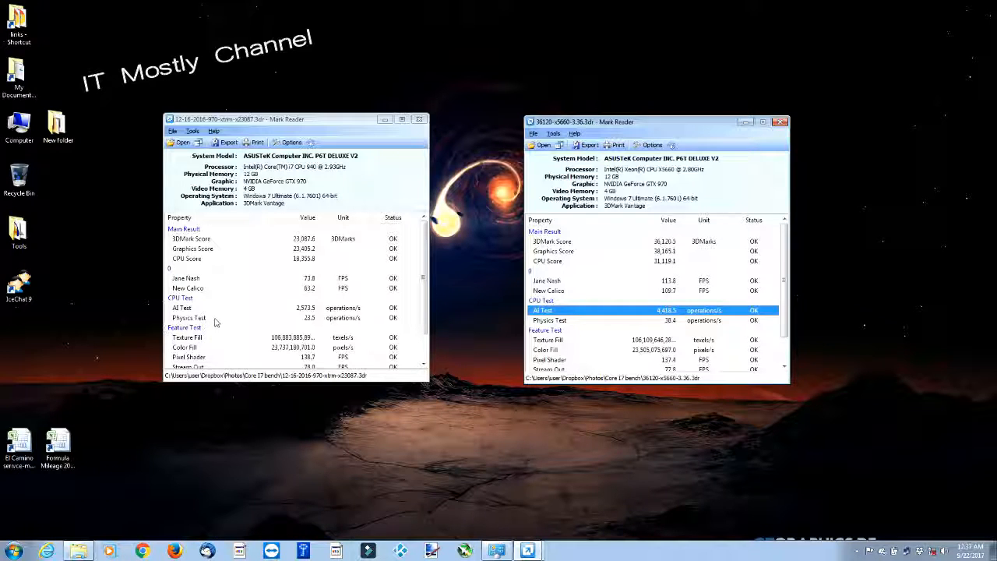
click(188, 318)
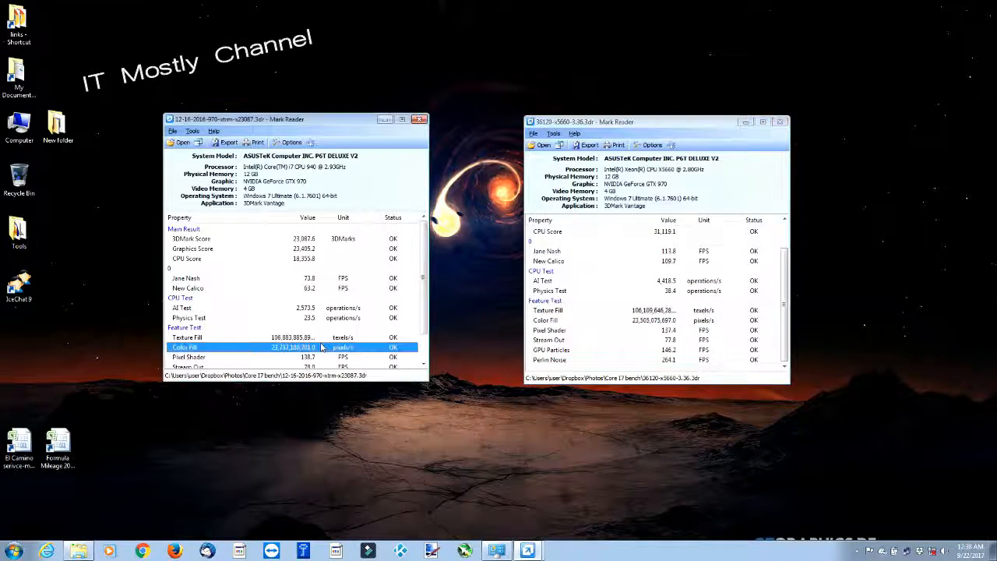
scroll(down, 3)
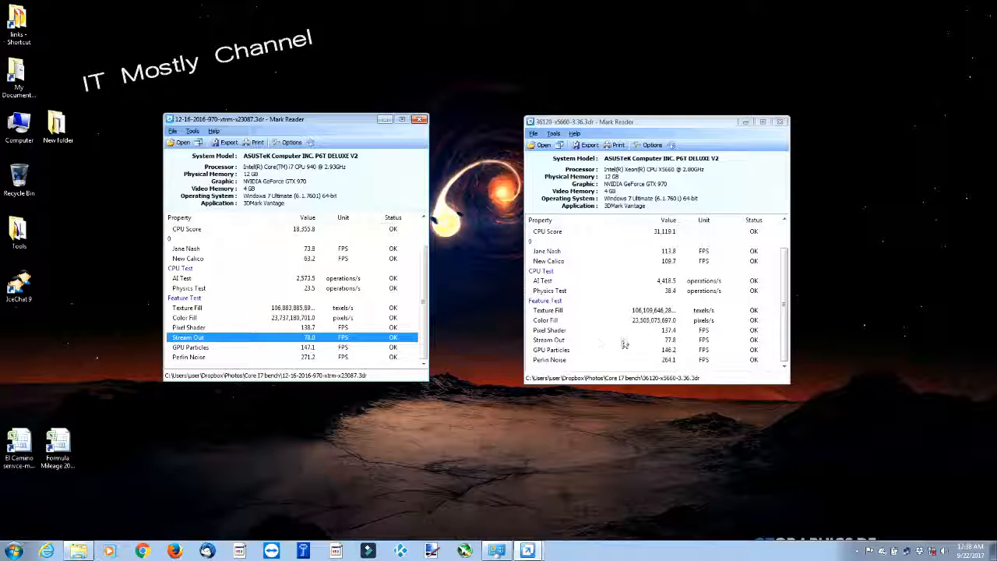
click(551, 349)
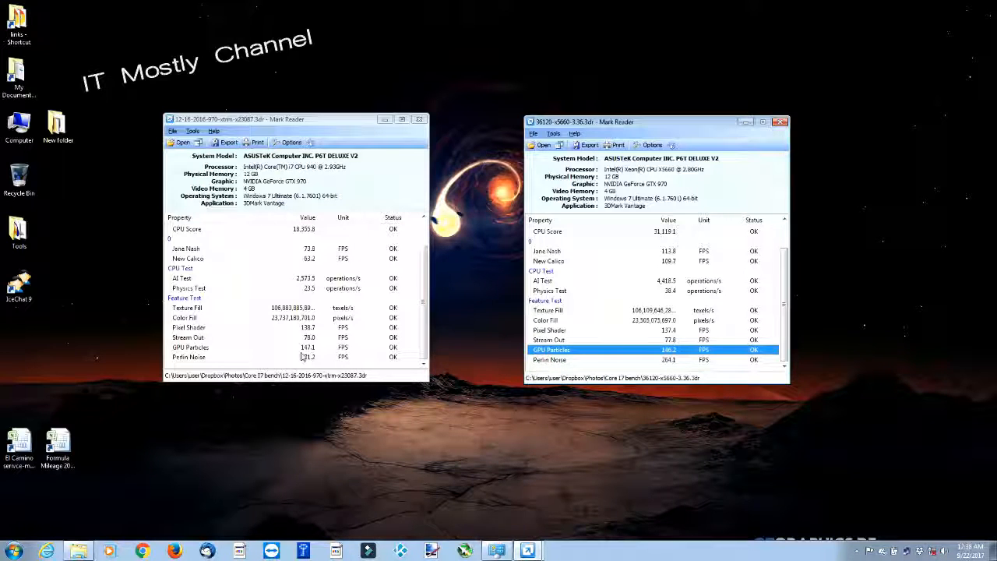
click(189, 357)
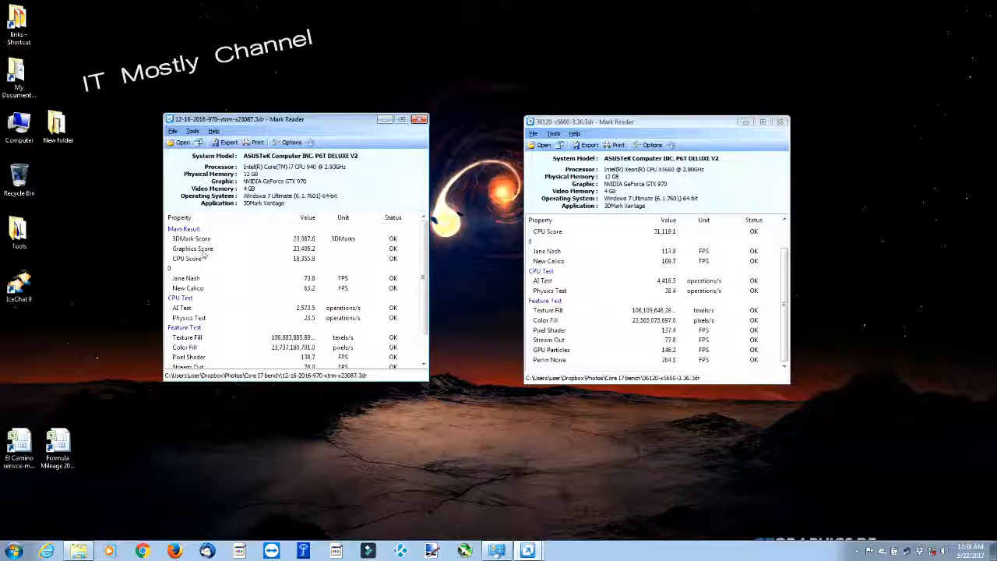
click(631, 262)
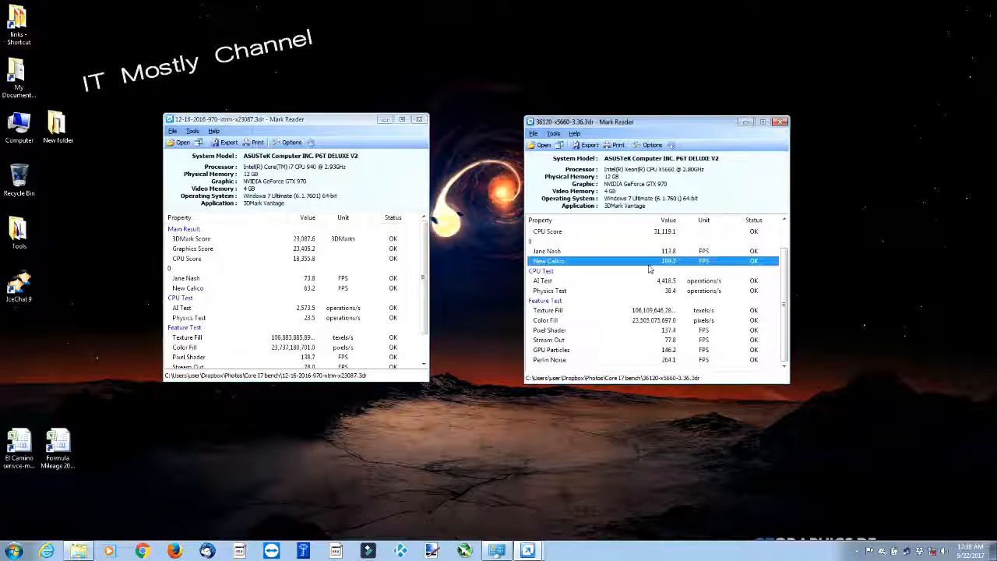